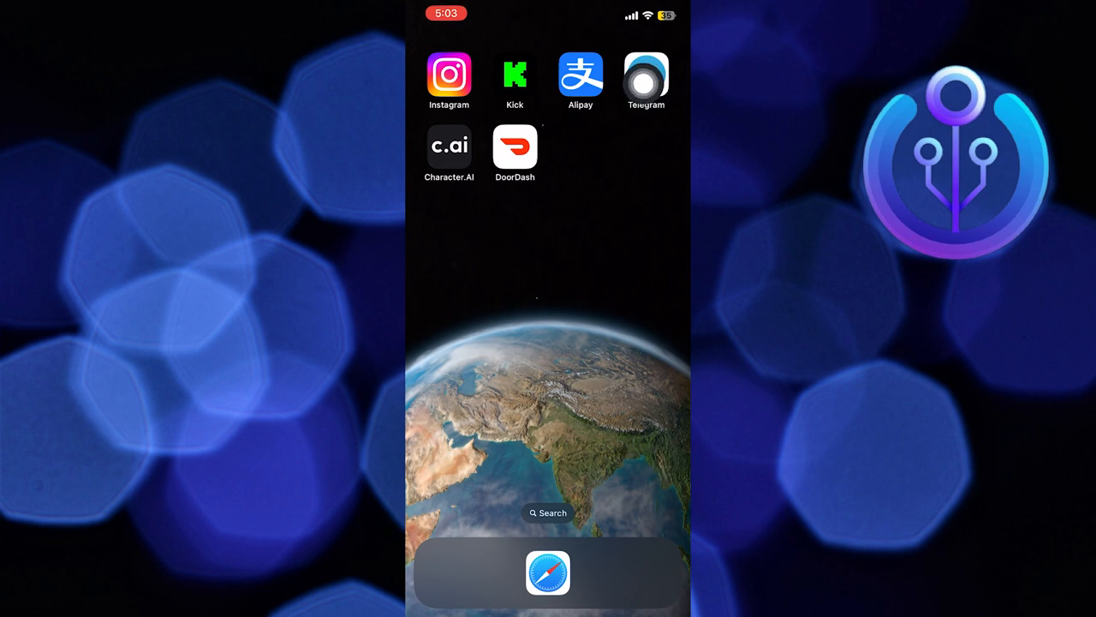
- Launch Telegram and go to its Data and Storage settings
{"action": "left_click", "coordinate": [647, 75]}
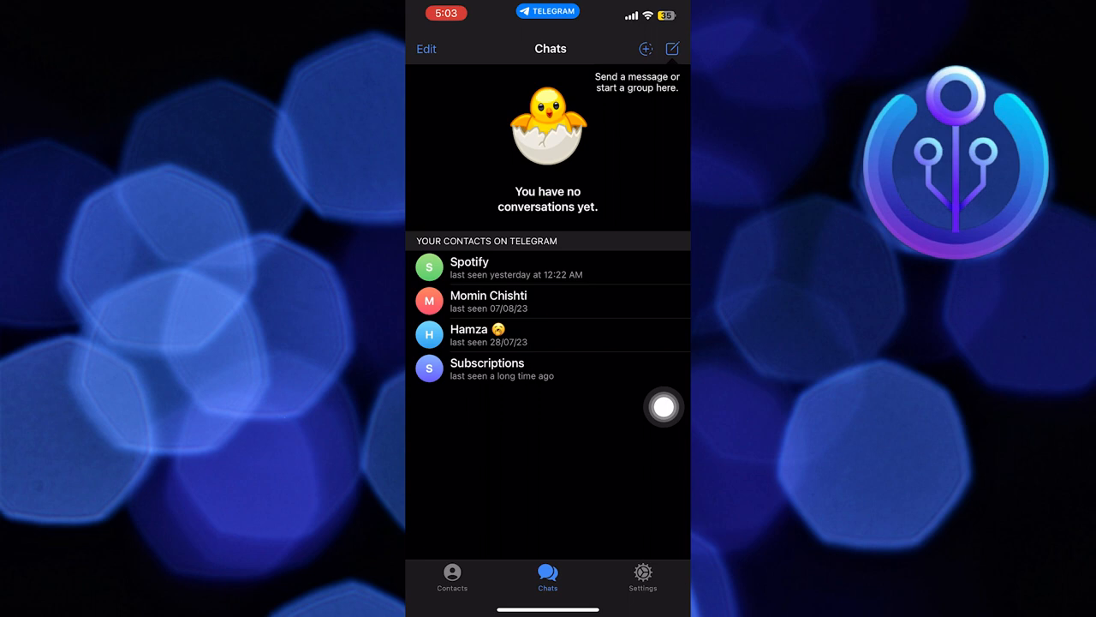
{"action": "left_click", "coordinate": [642, 579]}
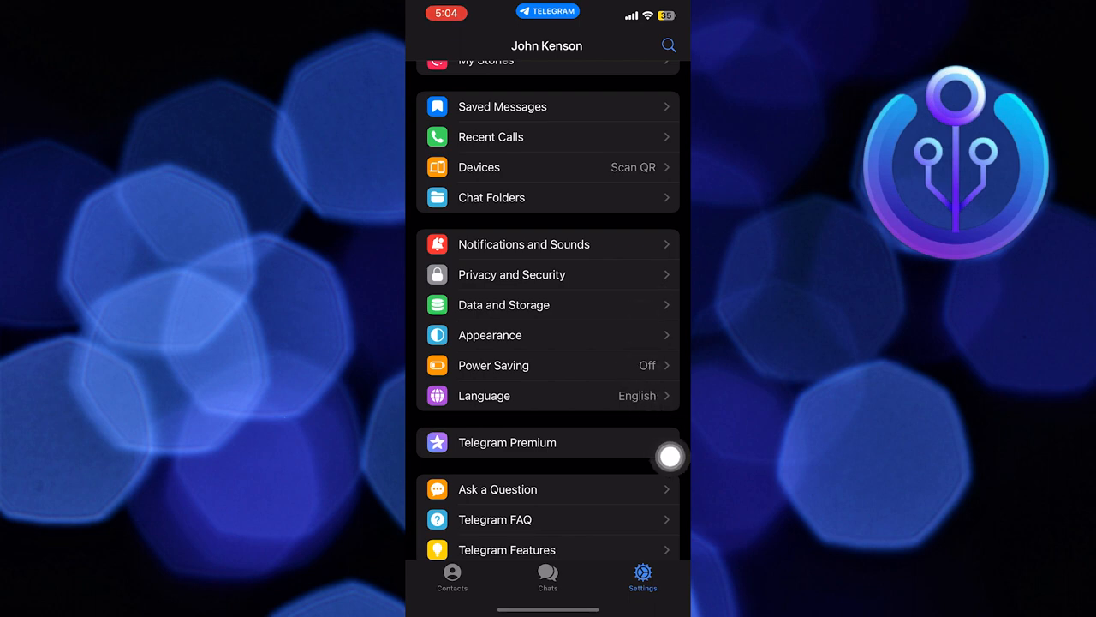
{"action": "left_click", "coordinate": [503, 305]}
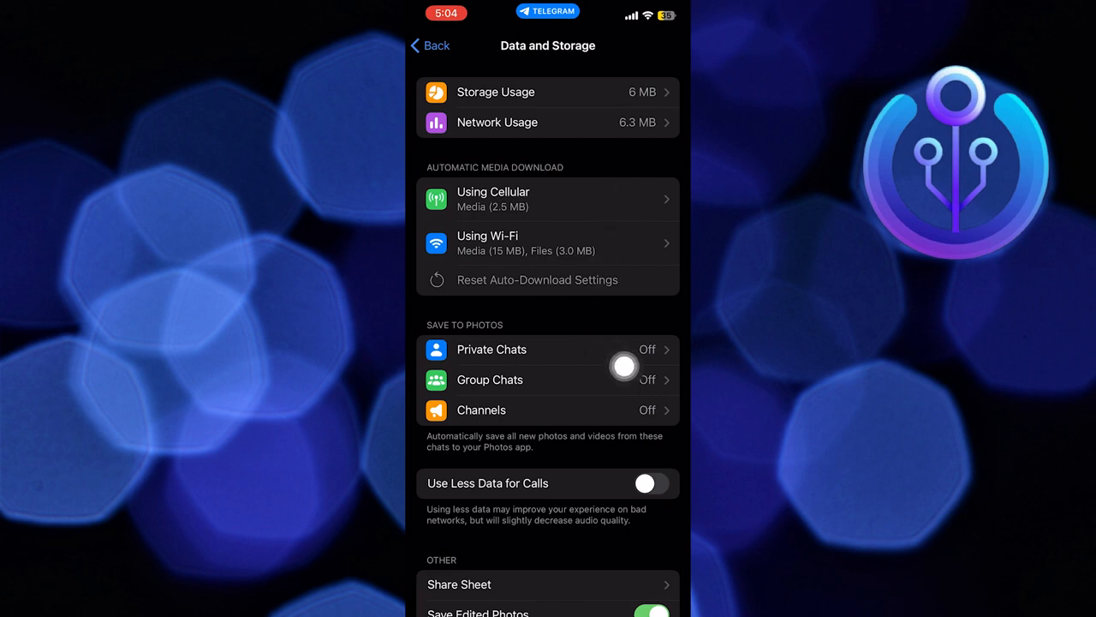
- Set cellular auto-download data usage to High, then view Storage Usage (12.4 MB cache)
{"action": "left_click", "coordinate": [549, 199]}
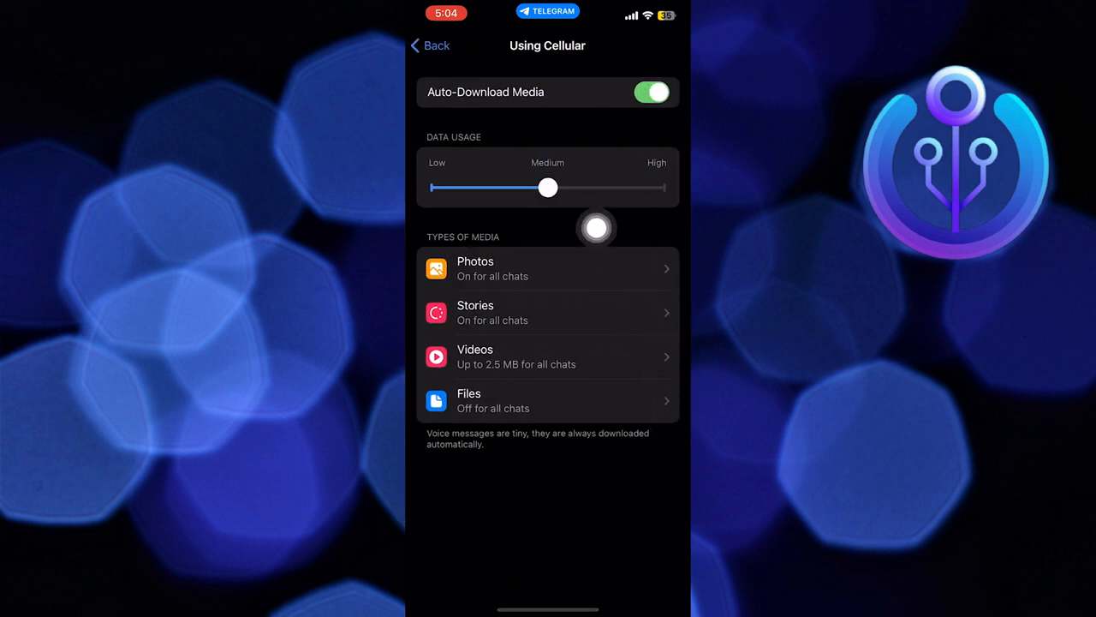
{"action": "left_click_drag", "start_coordinate": [548, 187], "coordinate": [664, 187]}
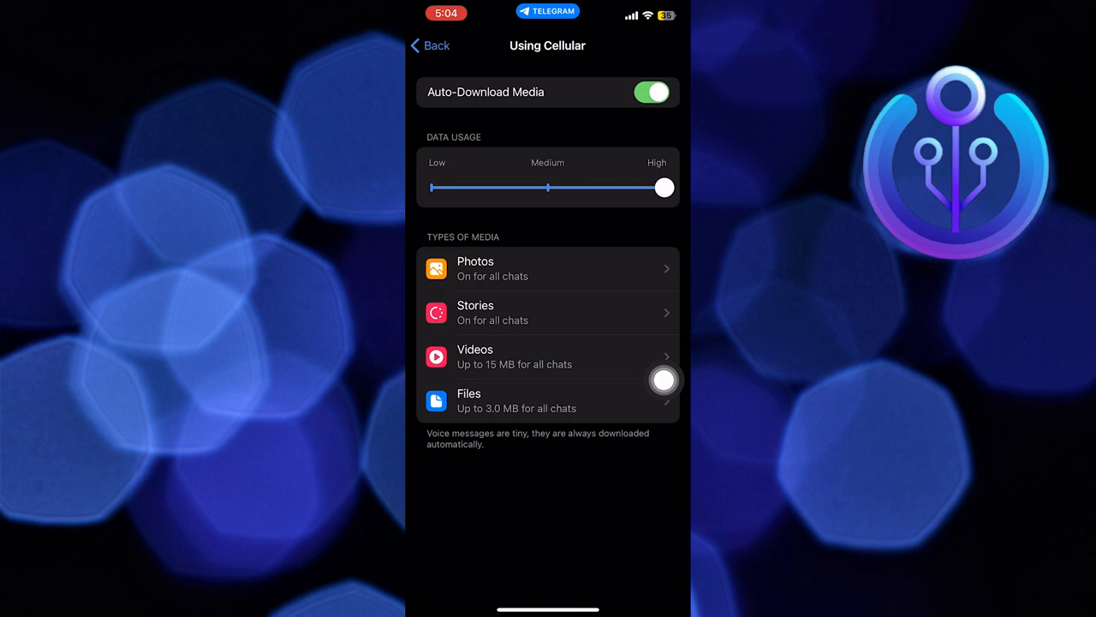
{"action": "left_click", "coordinate": [428, 44]}
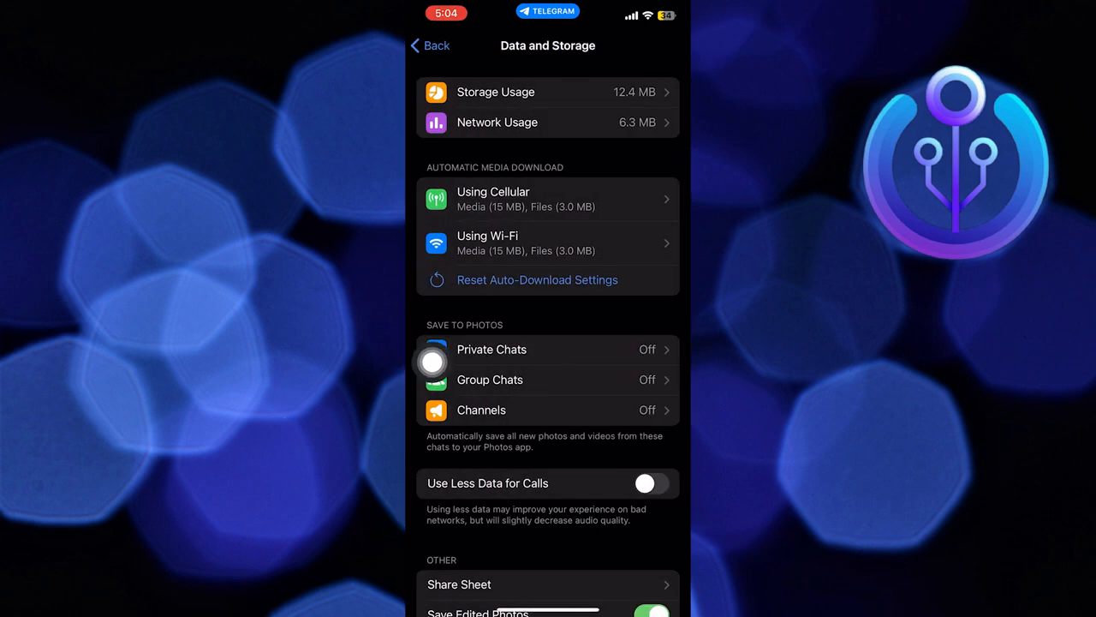
{"action": "left_click", "coordinate": [495, 93]}
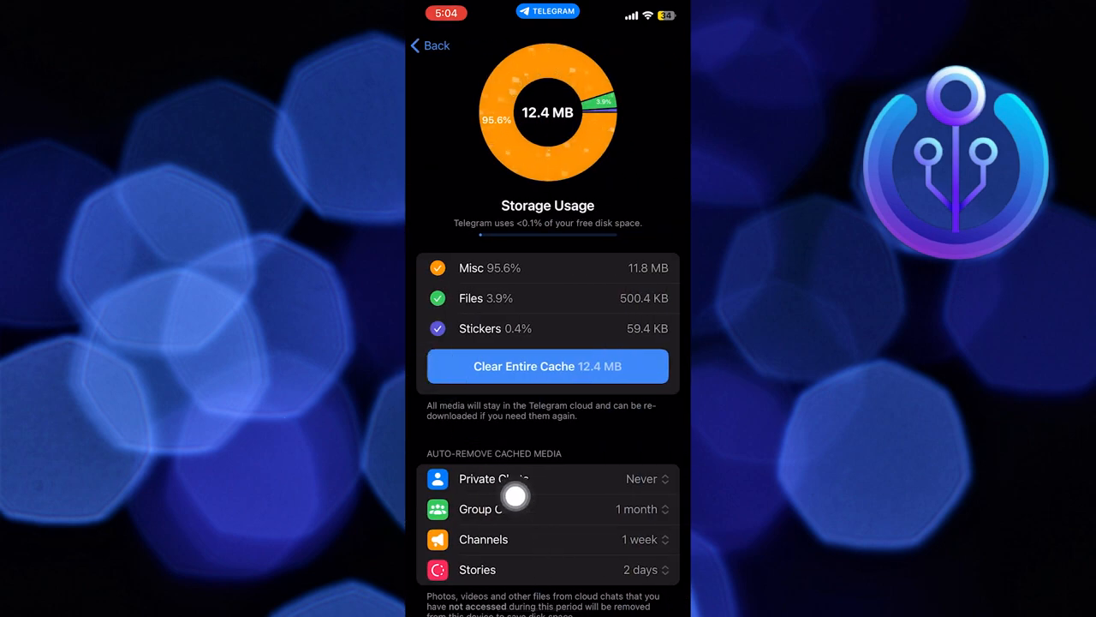